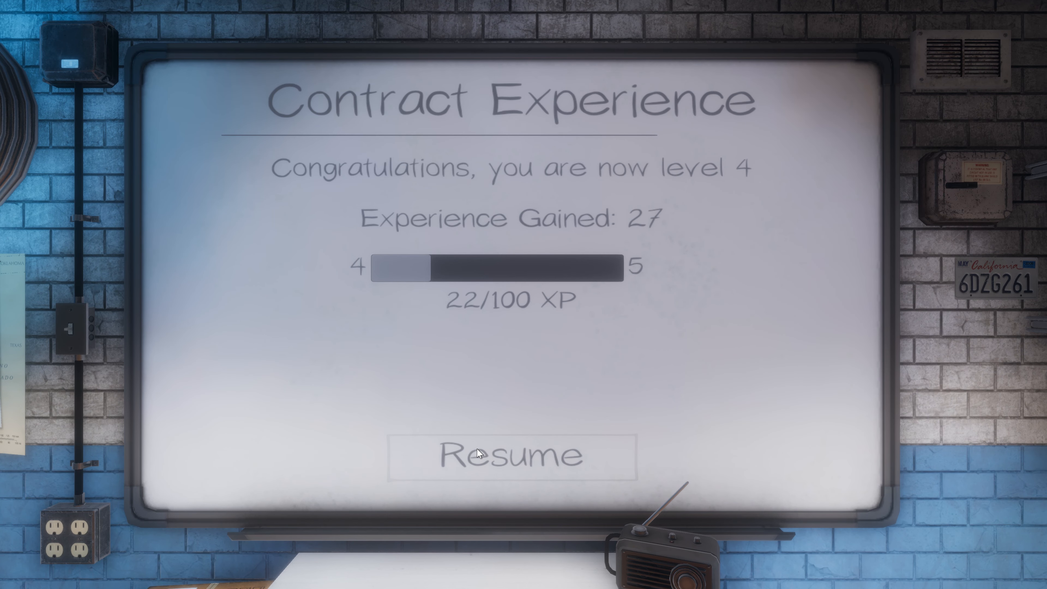
Resume from the Contract Experience board showing level 4 with 27 XP and return to the lobby
{"action": "left_click", "coordinate": [510, 455]}
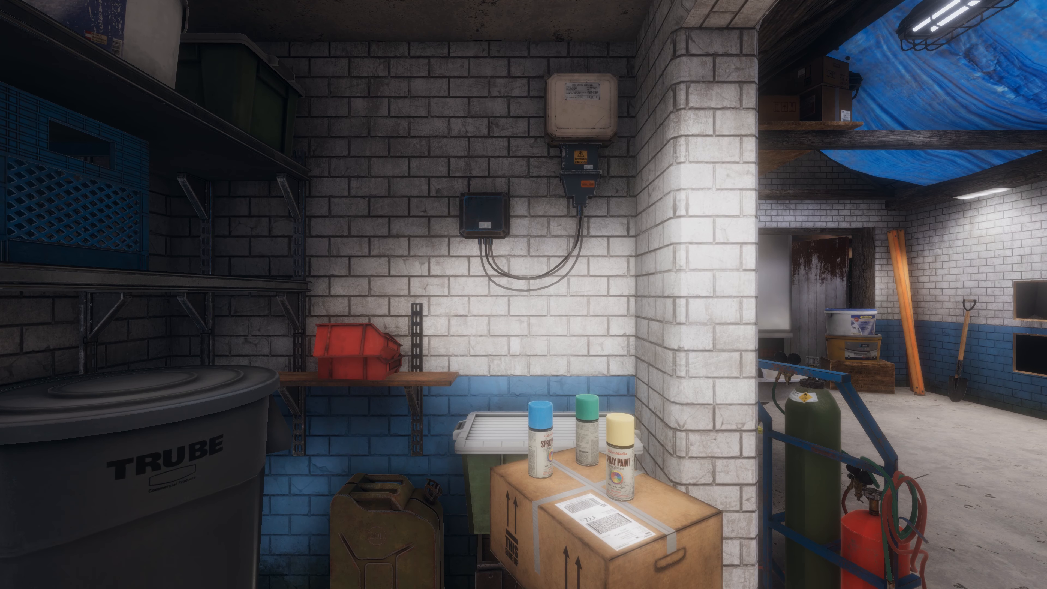
{"action": "mouse_move", "coordinate": [524, 294]}
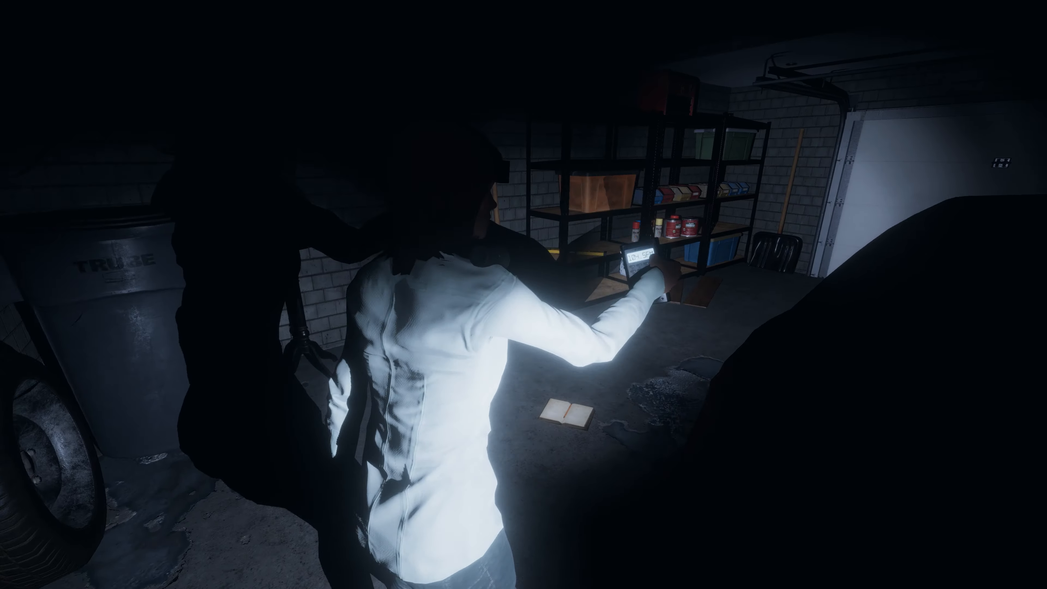
{"action": "mouse_move", "coordinate": [523, 294]}
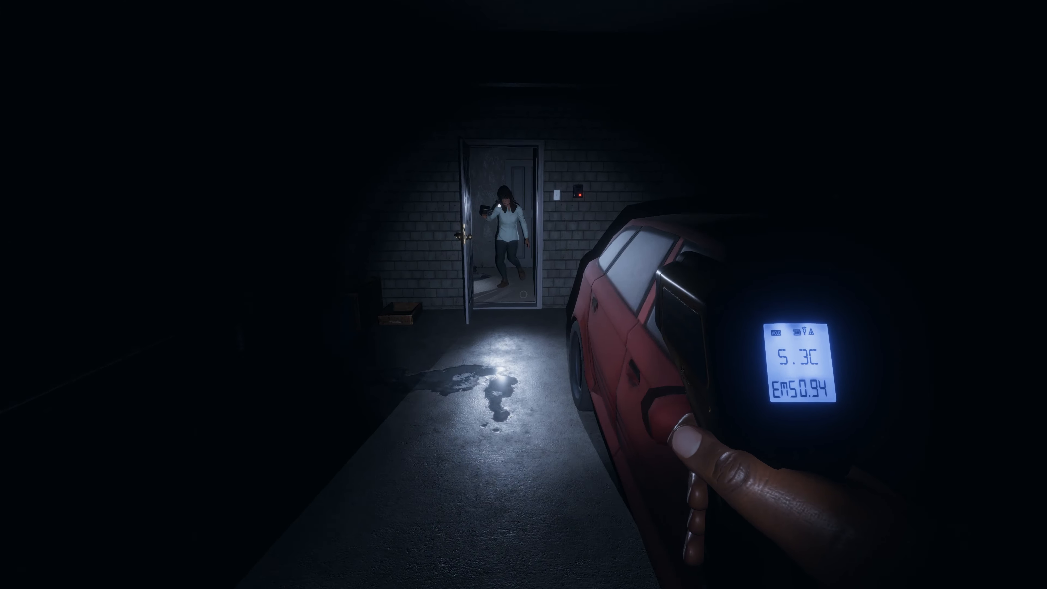
{"action": "mouse_move", "coordinate": [524, 294]}
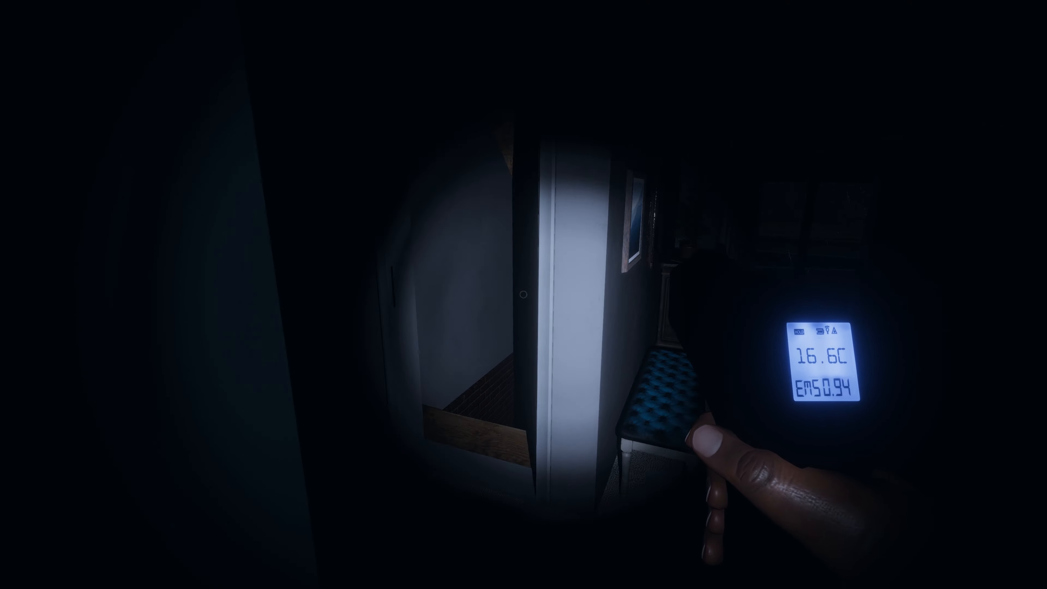
{"action": "mouse_move", "coordinate": [523, 294]}
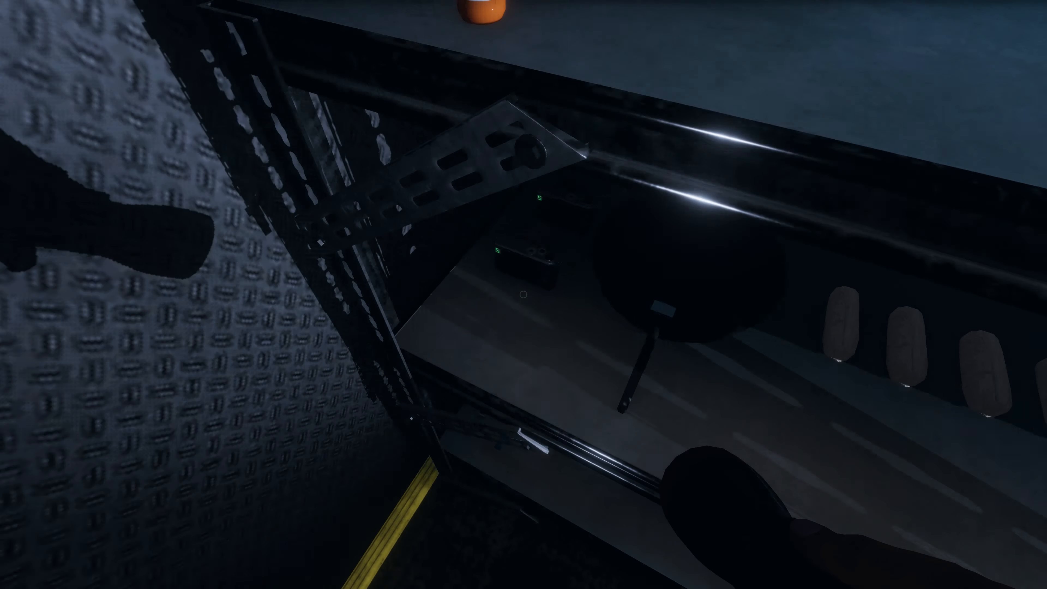
{"action": "mouse_move", "coordinate": [524, 295]}
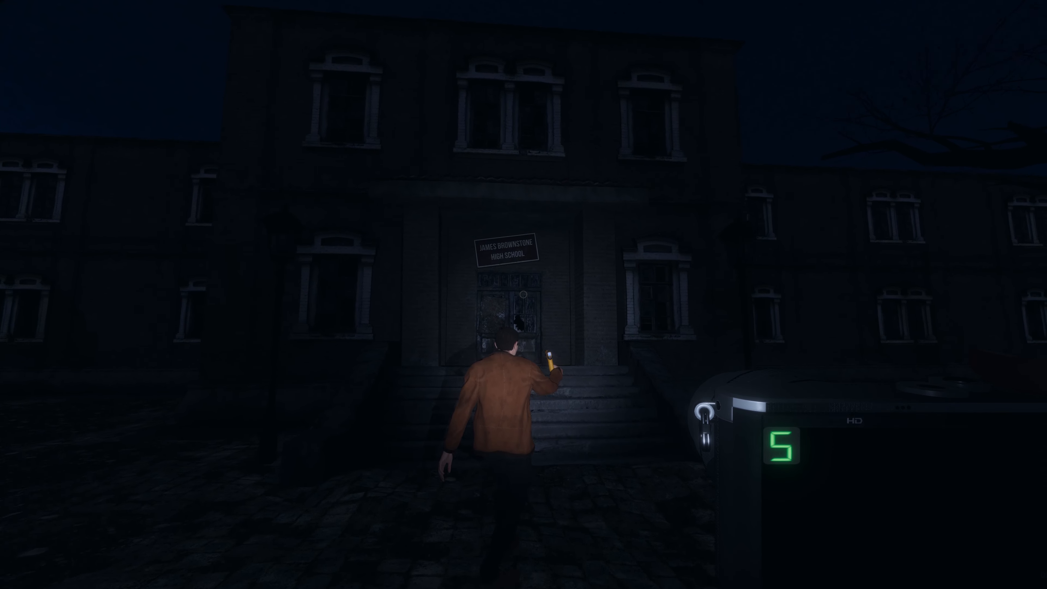
Walk forward to the front doors of James Brownstone High School
{"action": "key", "text": "w"}
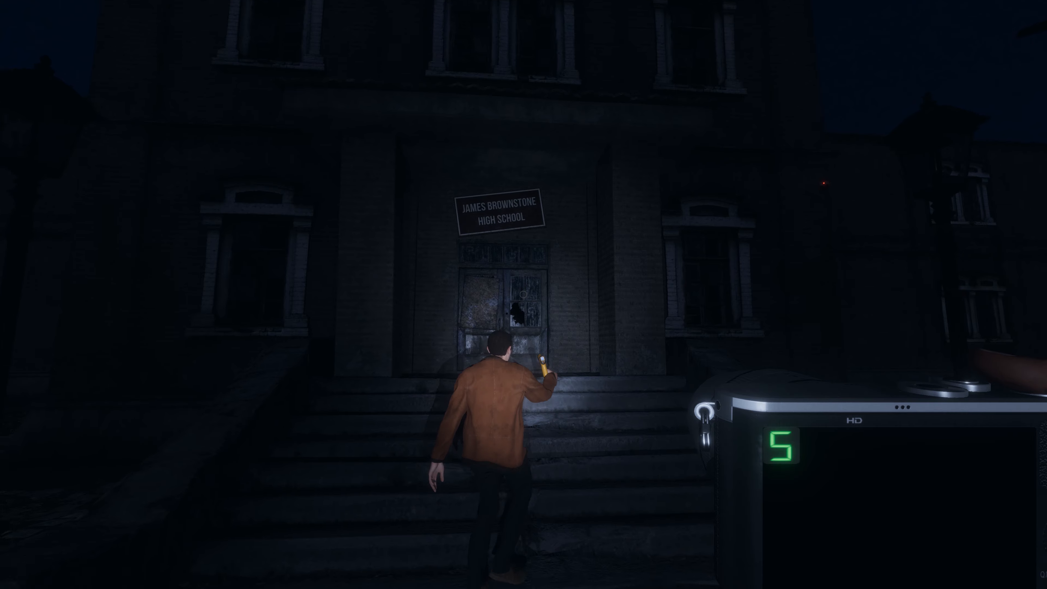